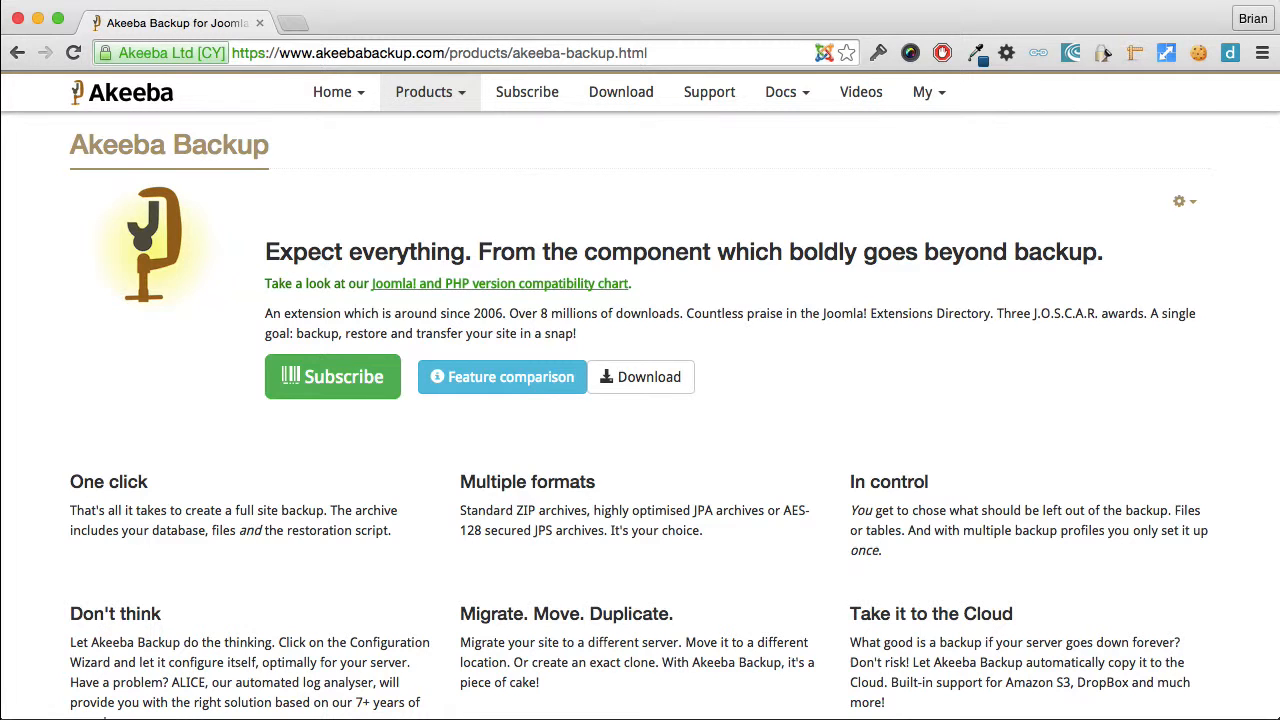
Step: Go to the Download page and scroll to the Akeeba eXtract Wizard 3.3 desktop software entry
left_click(620, 92)
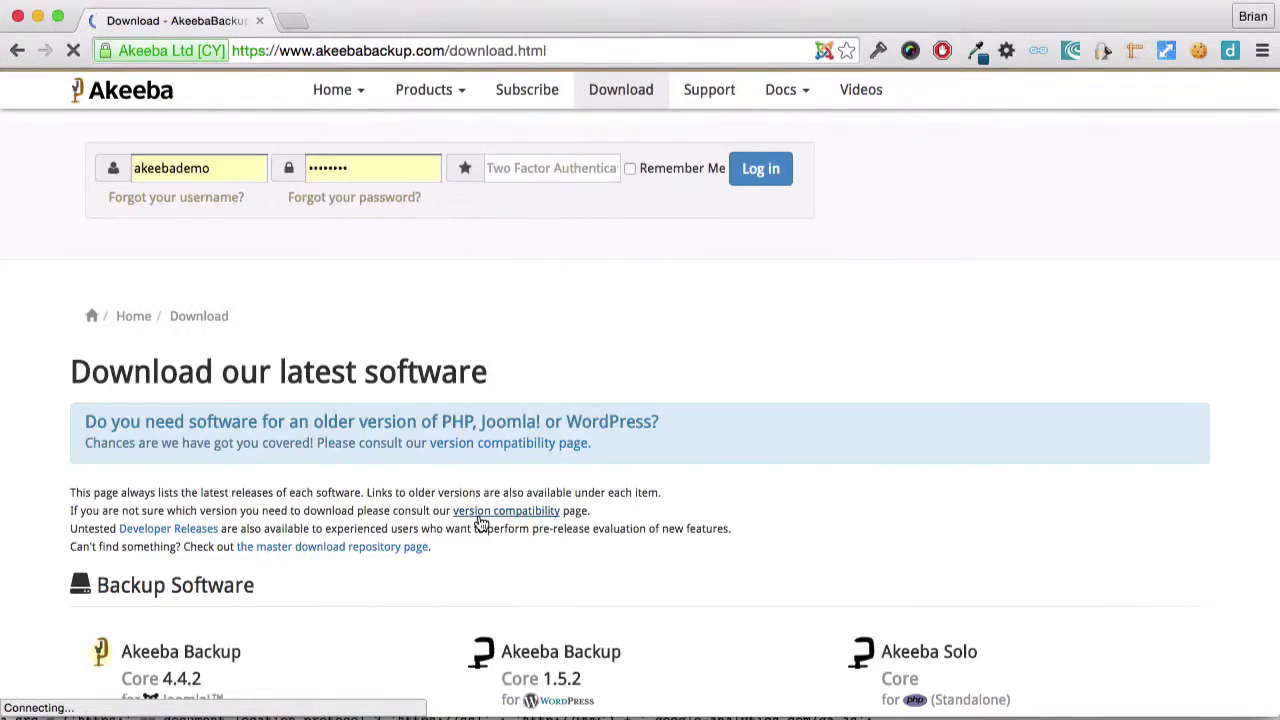
scroll("down", 3)
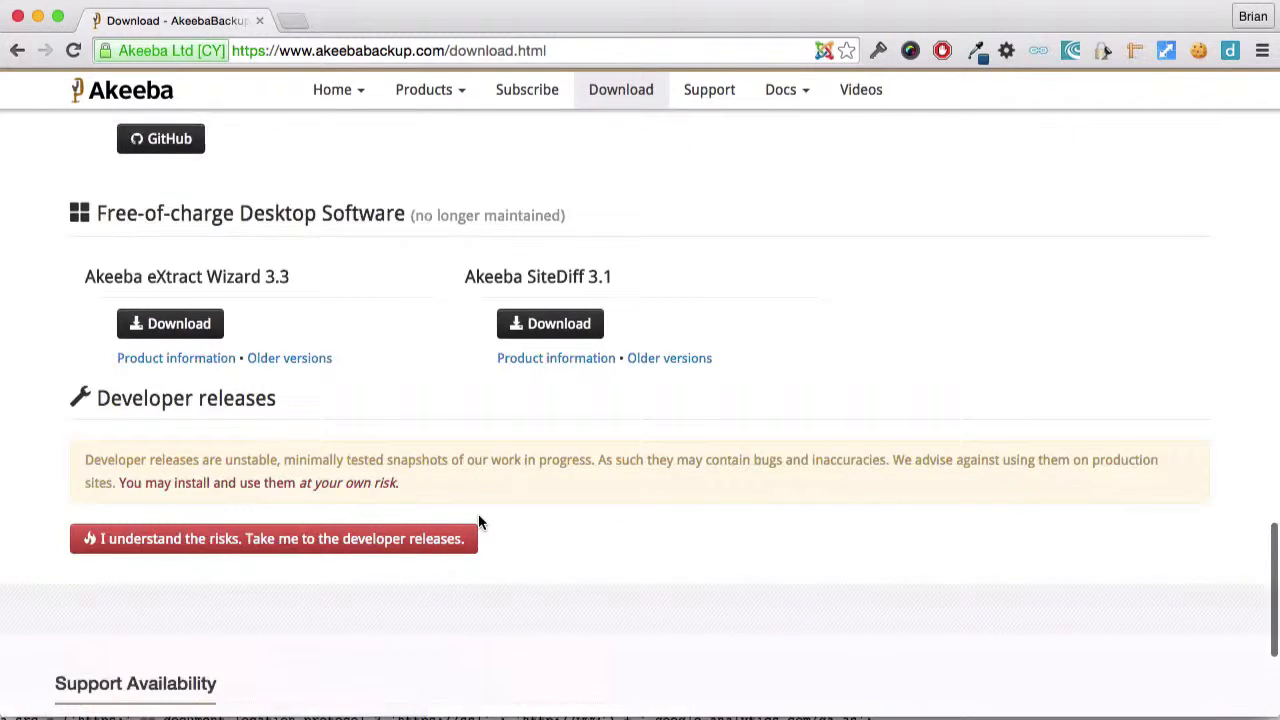
scroll("down", 3)
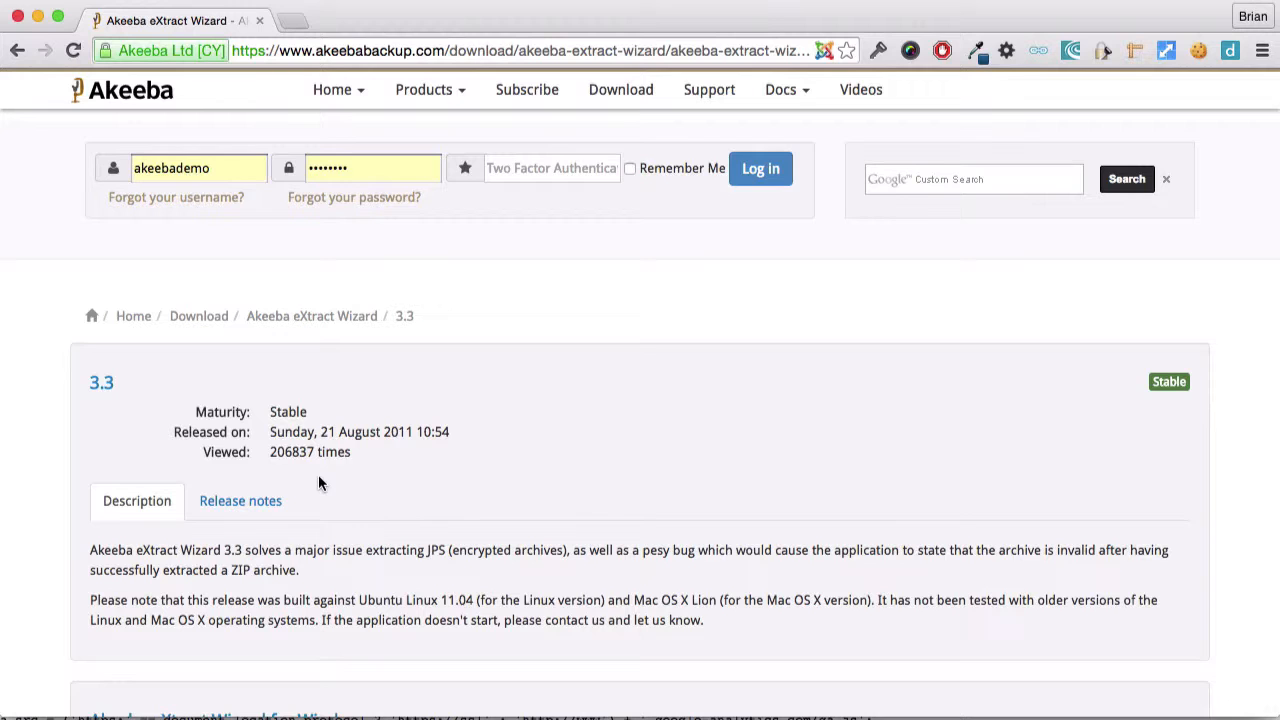
Step: Download the Mac OS X eXtract Wizard ZIP and save it into the downloads folder
scroll("down", 3)
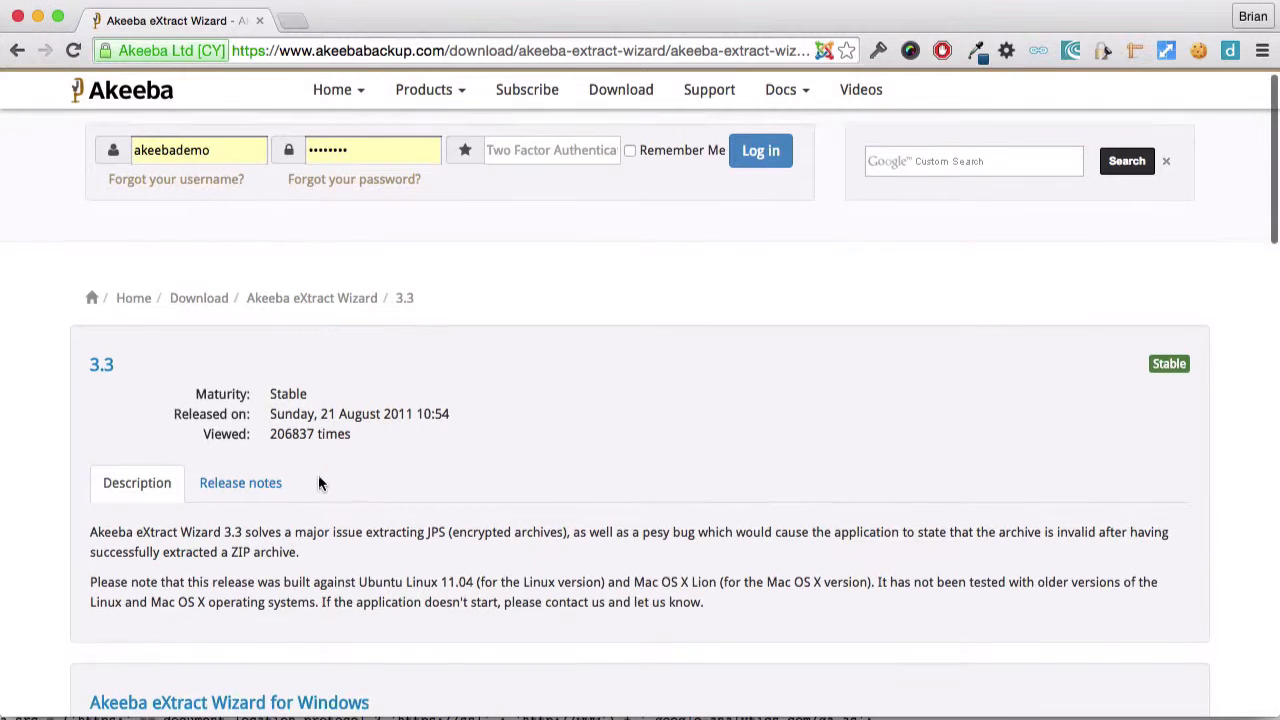
scroll("down", 3)
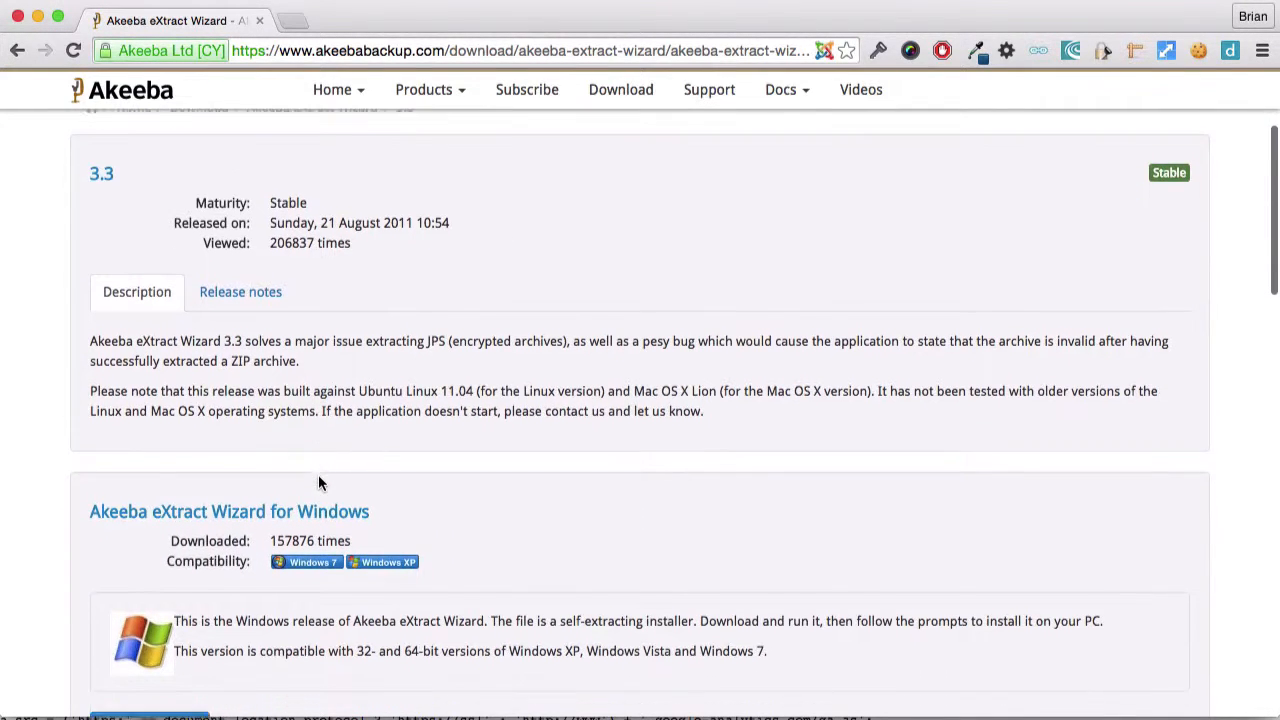
scroll("down", 3)
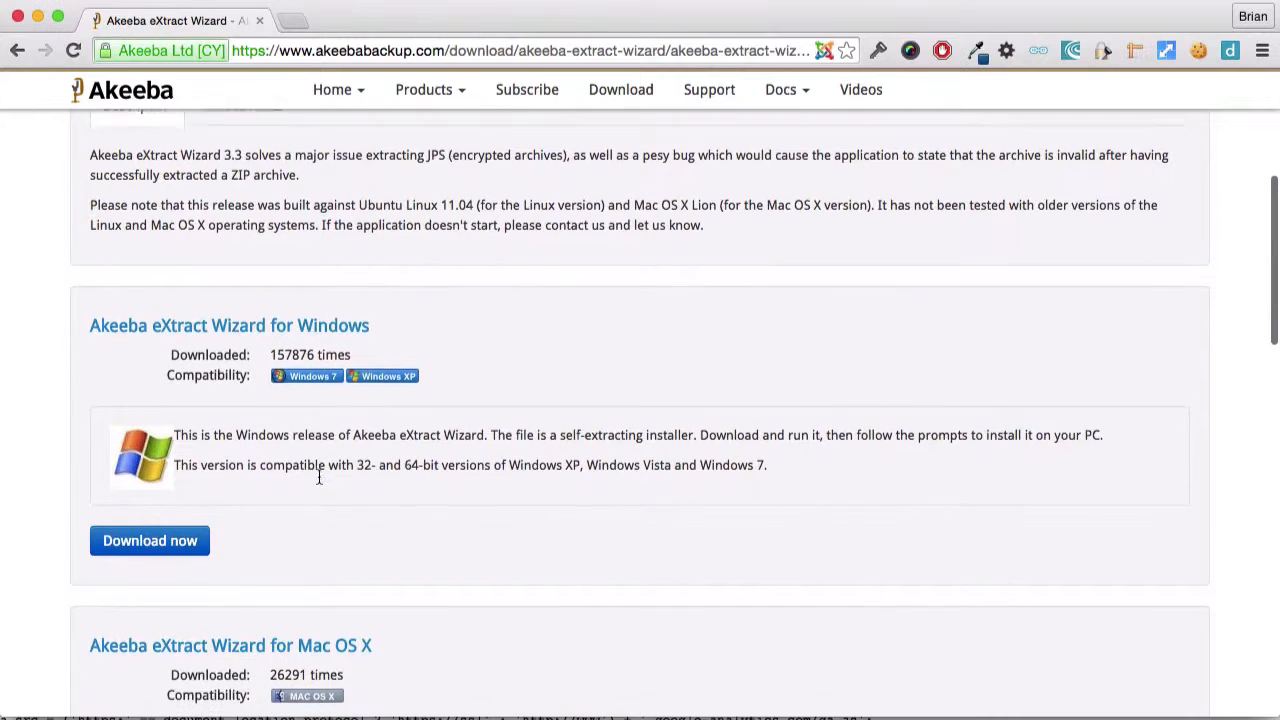
scroll("down", 3)
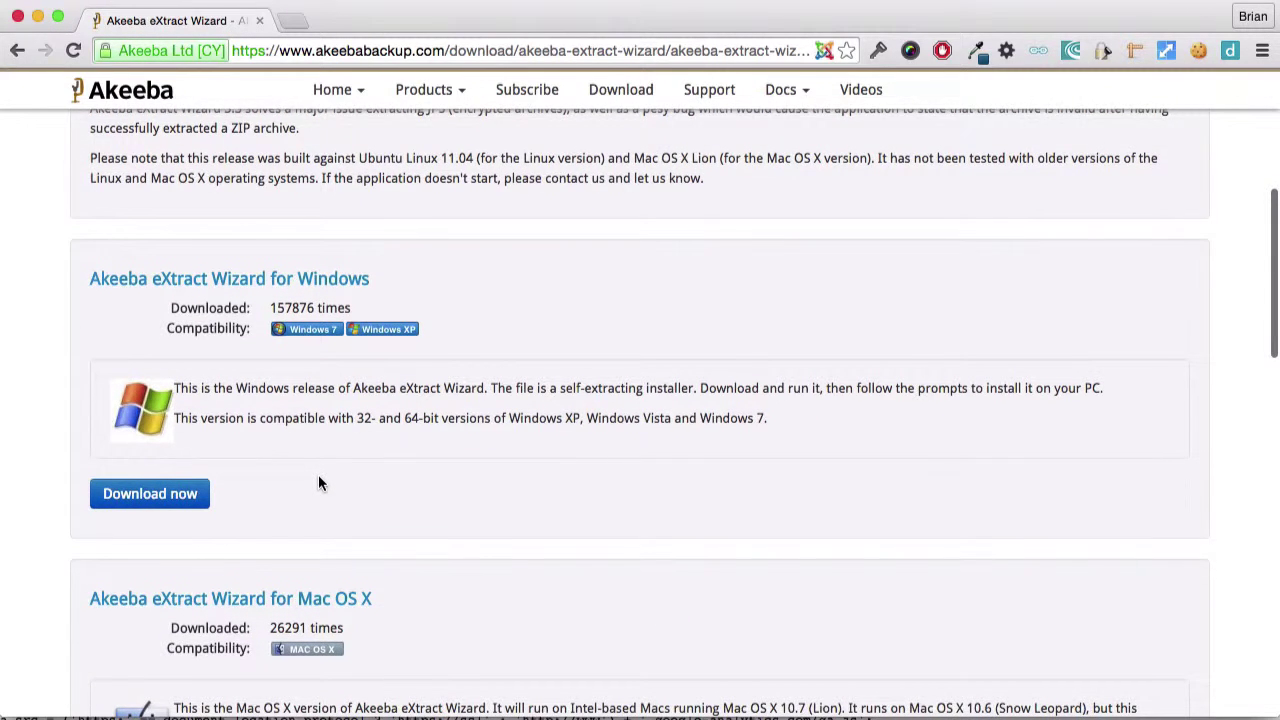
scroll("down", 3)
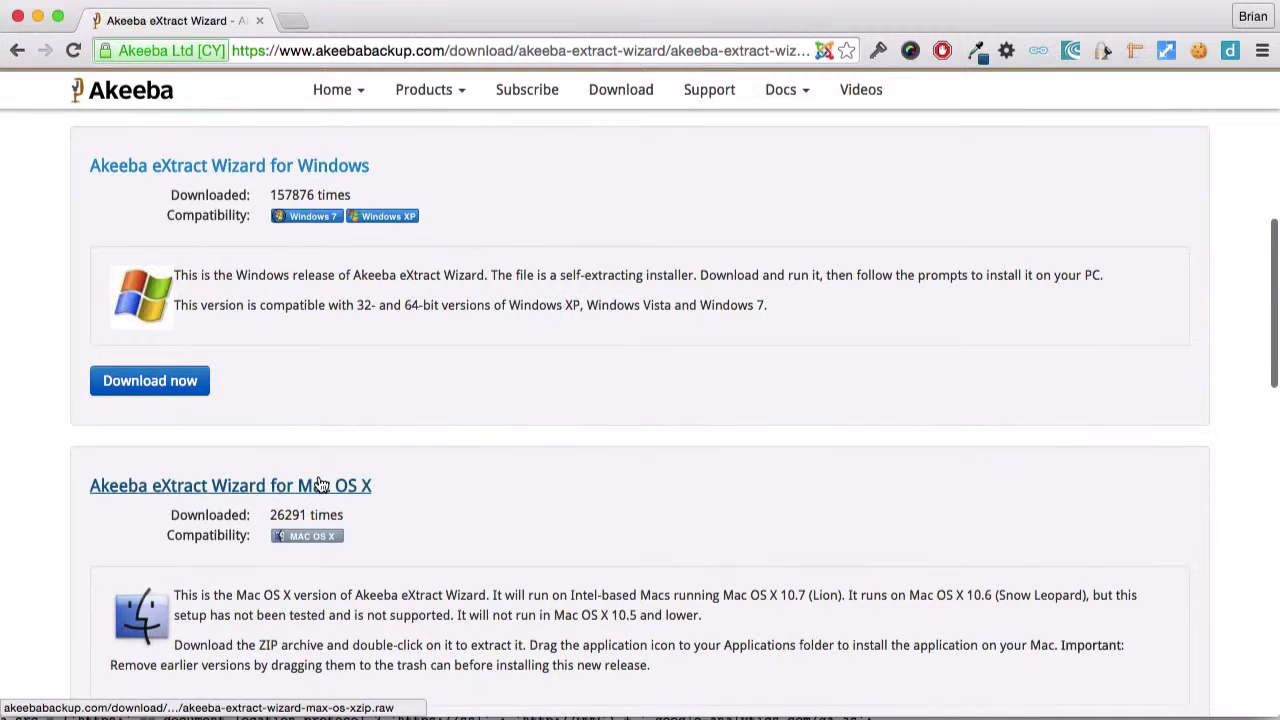
scroll("down", 3)
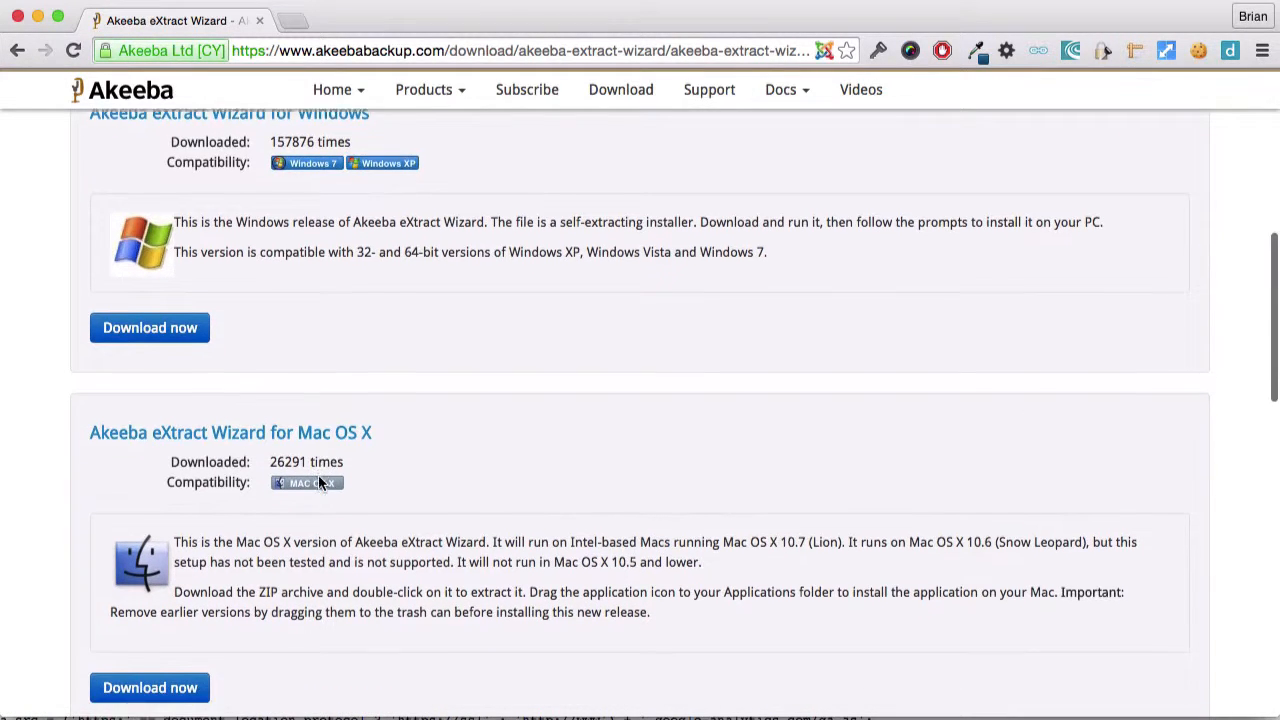
scroll("down", 3)
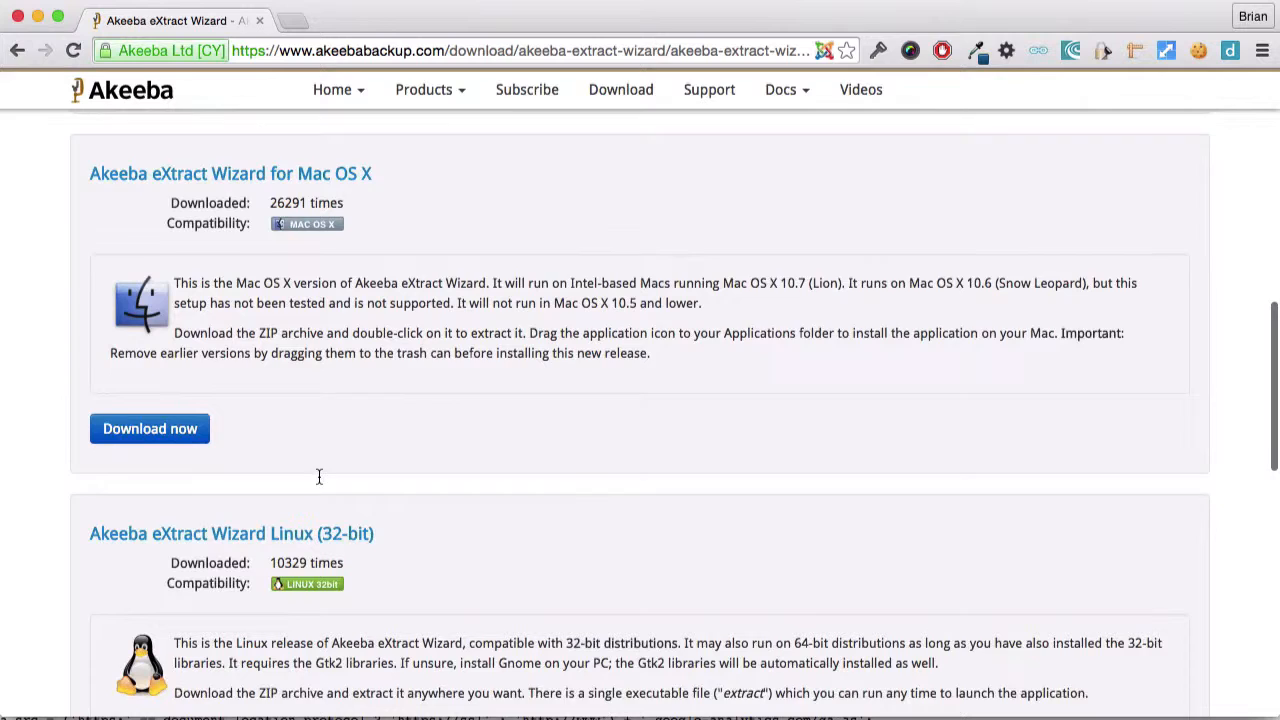
scroll("up", 3)
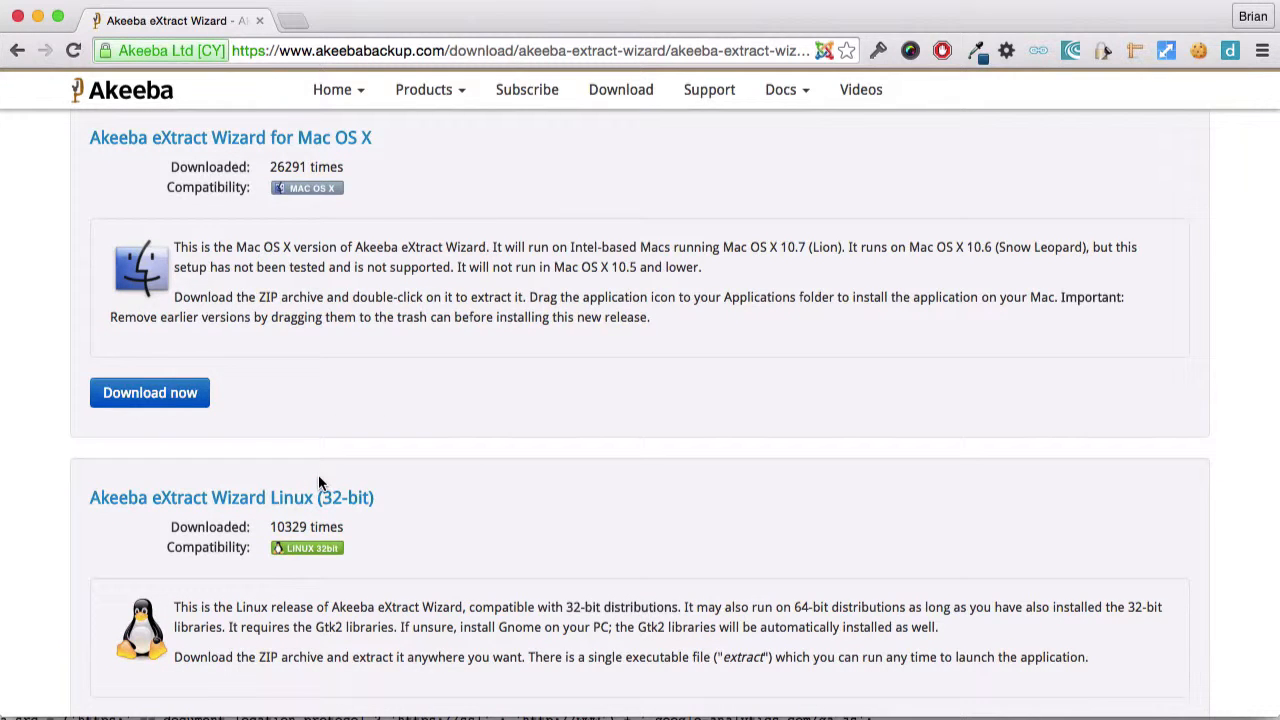
mouse_move(148, 392)
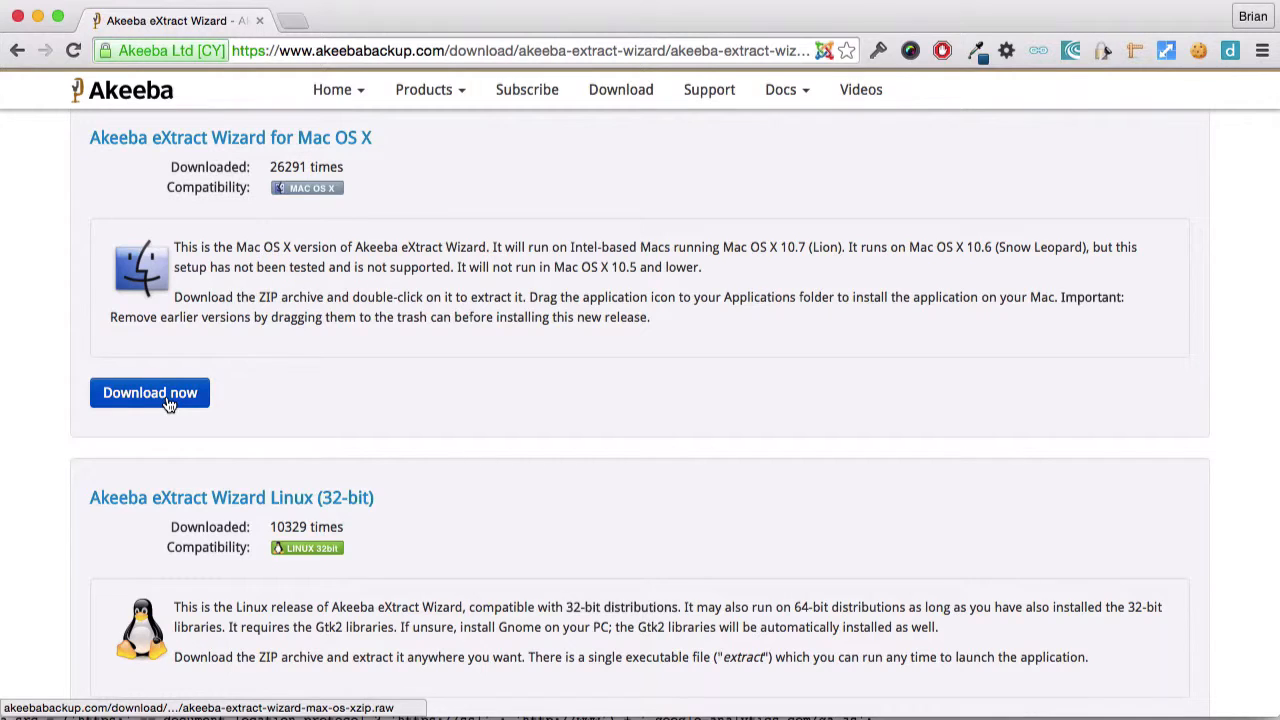
left_click(148, 392)
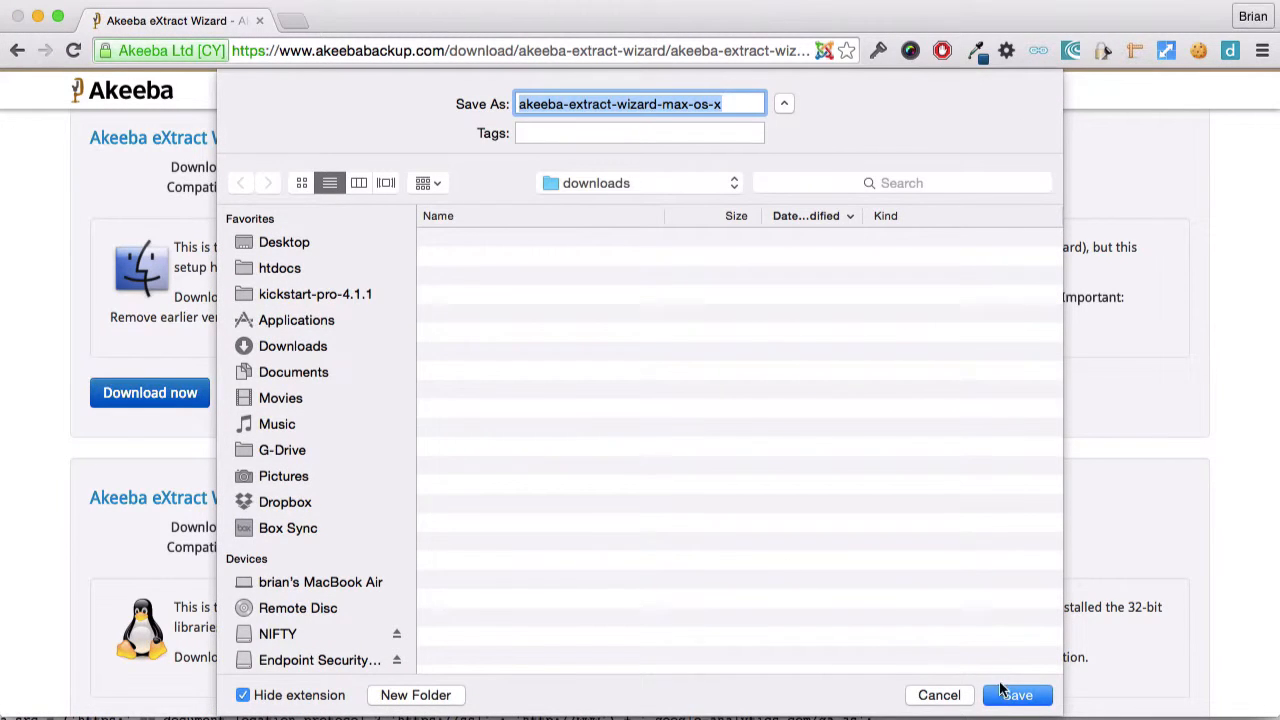
left_click(1016, 696)
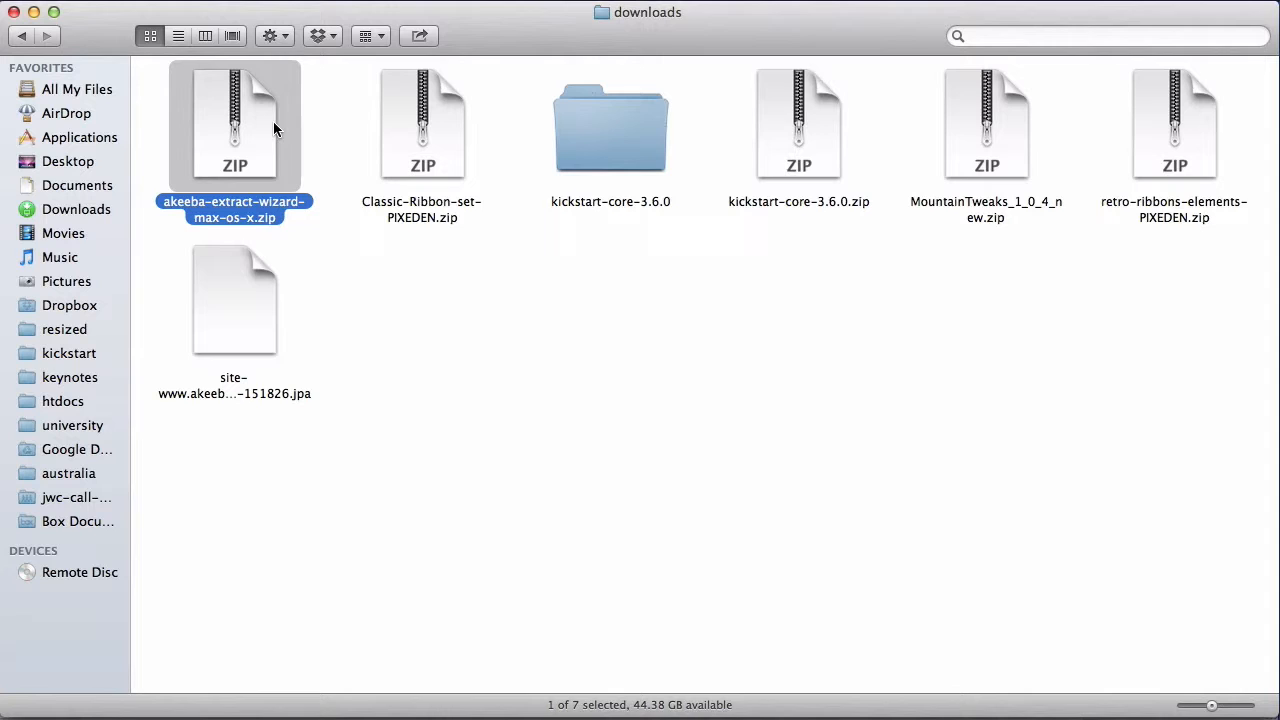
mouse_move(260, 130)
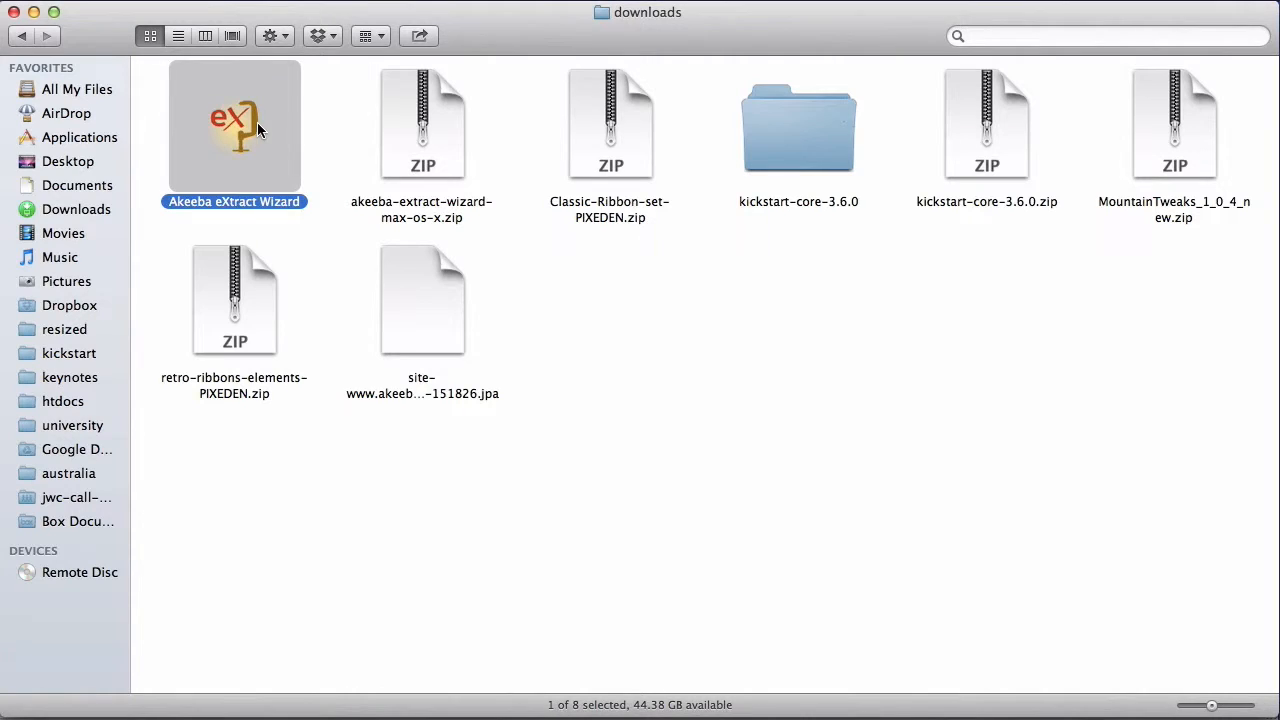
mouse_move(282, 168)
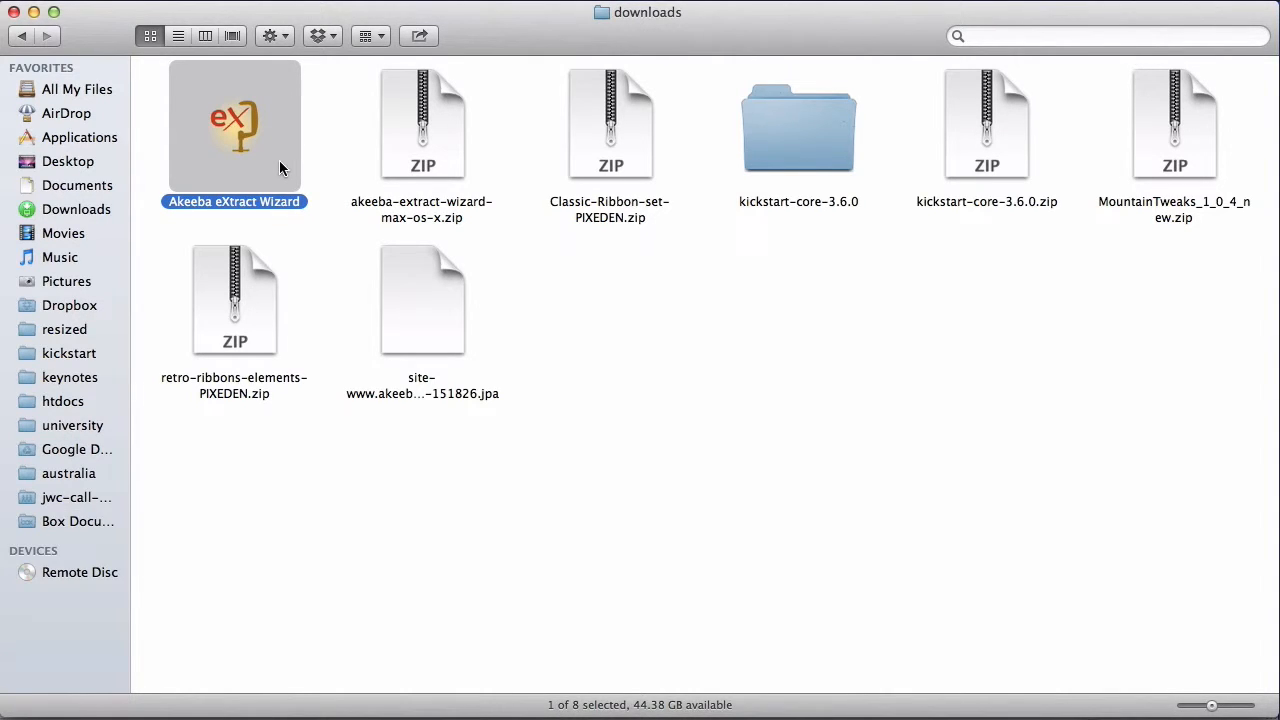
mouse_move(324, 248)
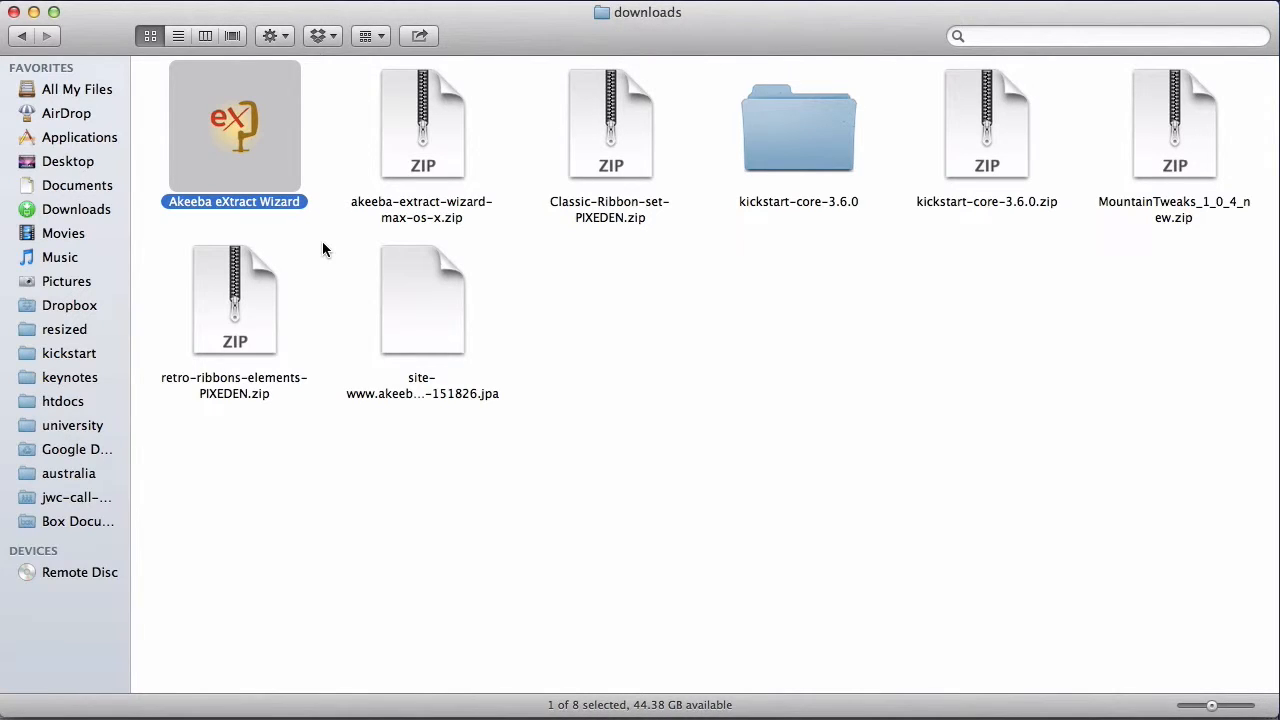
mouse_move(304, 208)
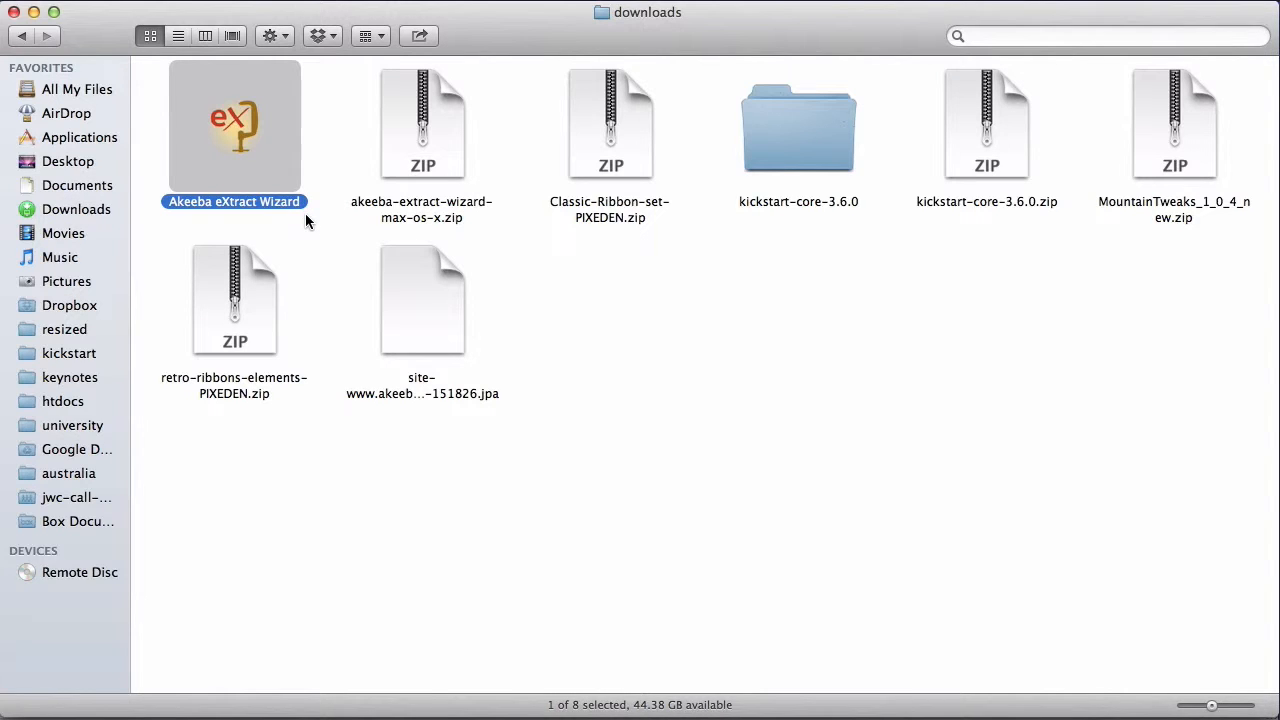
mouse_move(268, 180)
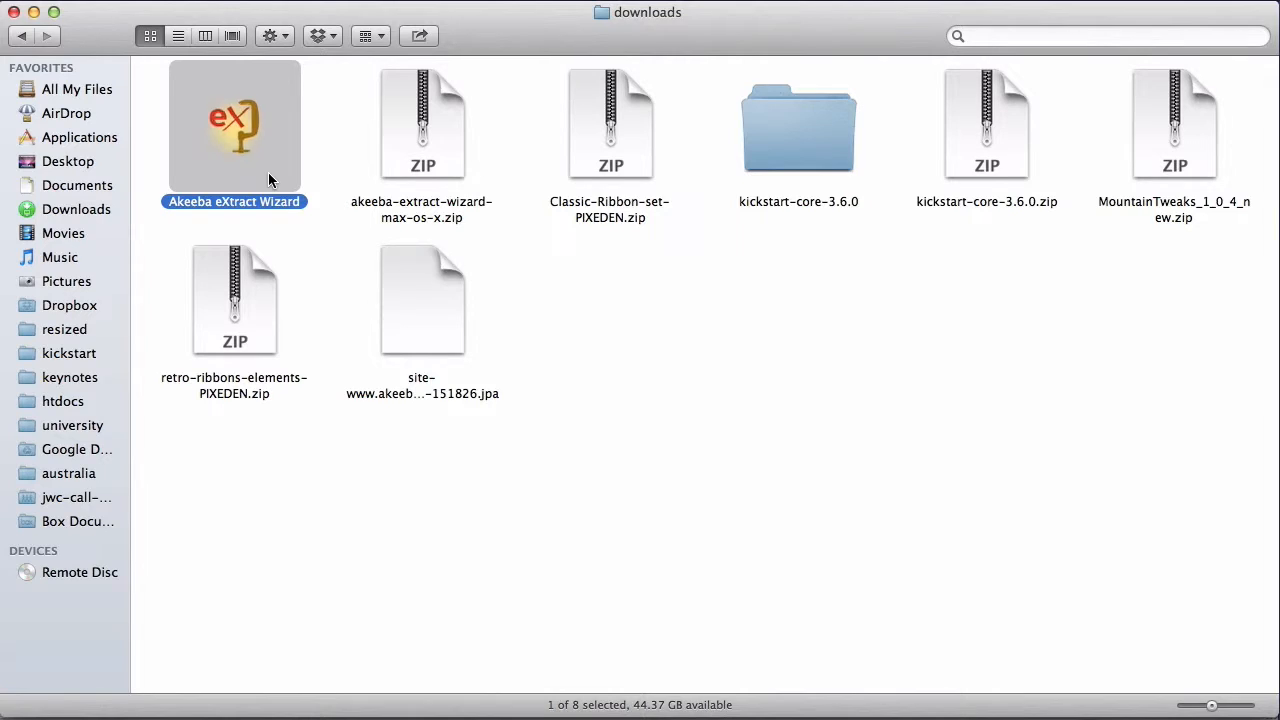
Step: Launch eXtract Wizard and choose the .jpa site backup in Desktop > downloads as the archive file
double_click(234, 124)
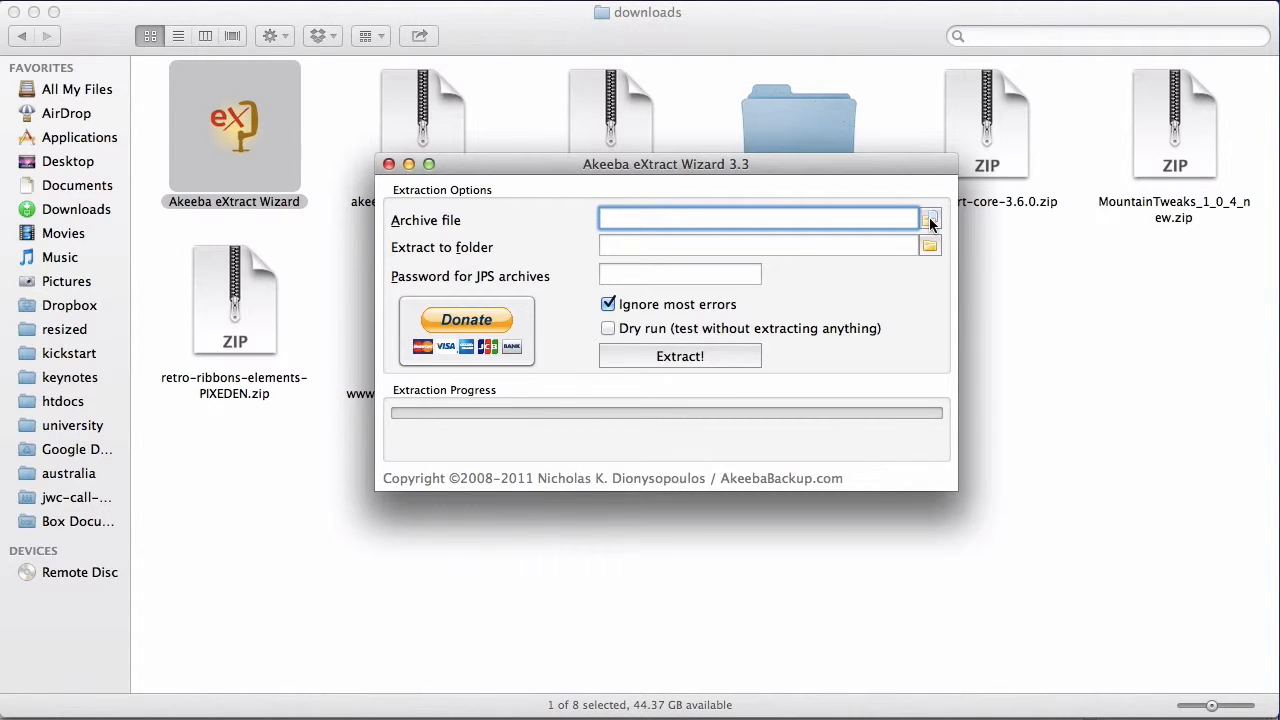
left_click(928, 218)
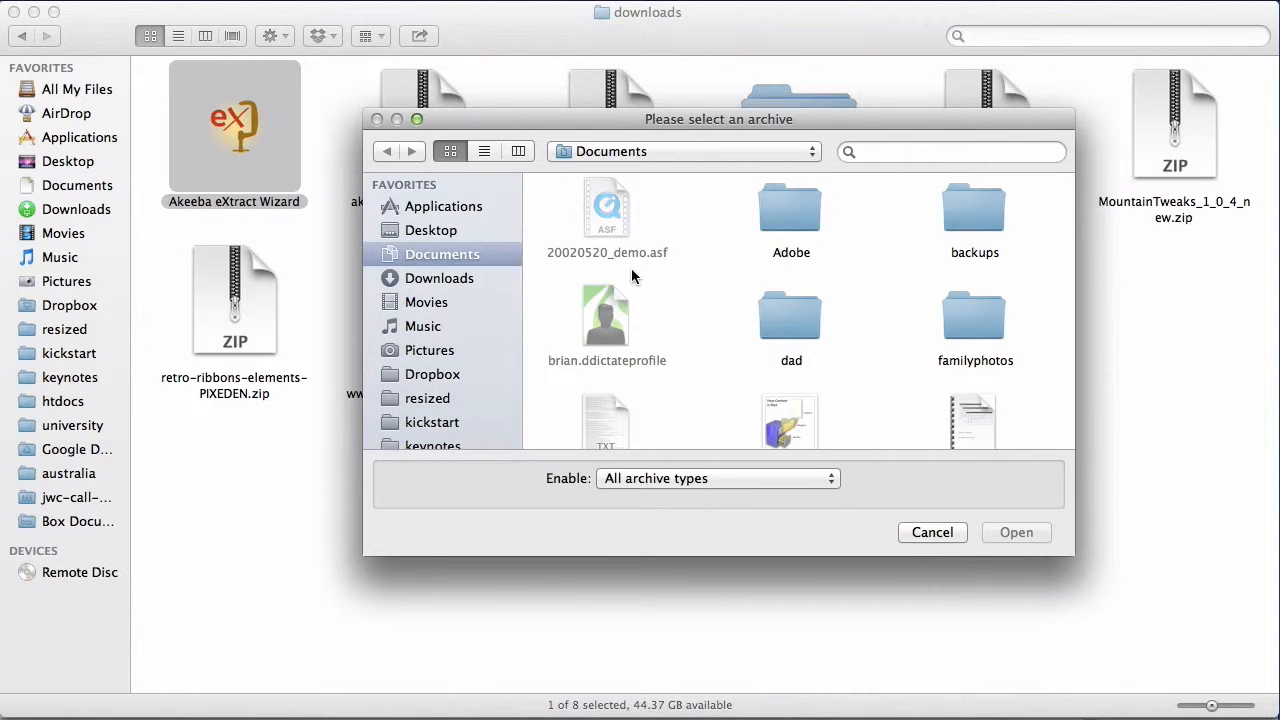
left_click(432, 230)
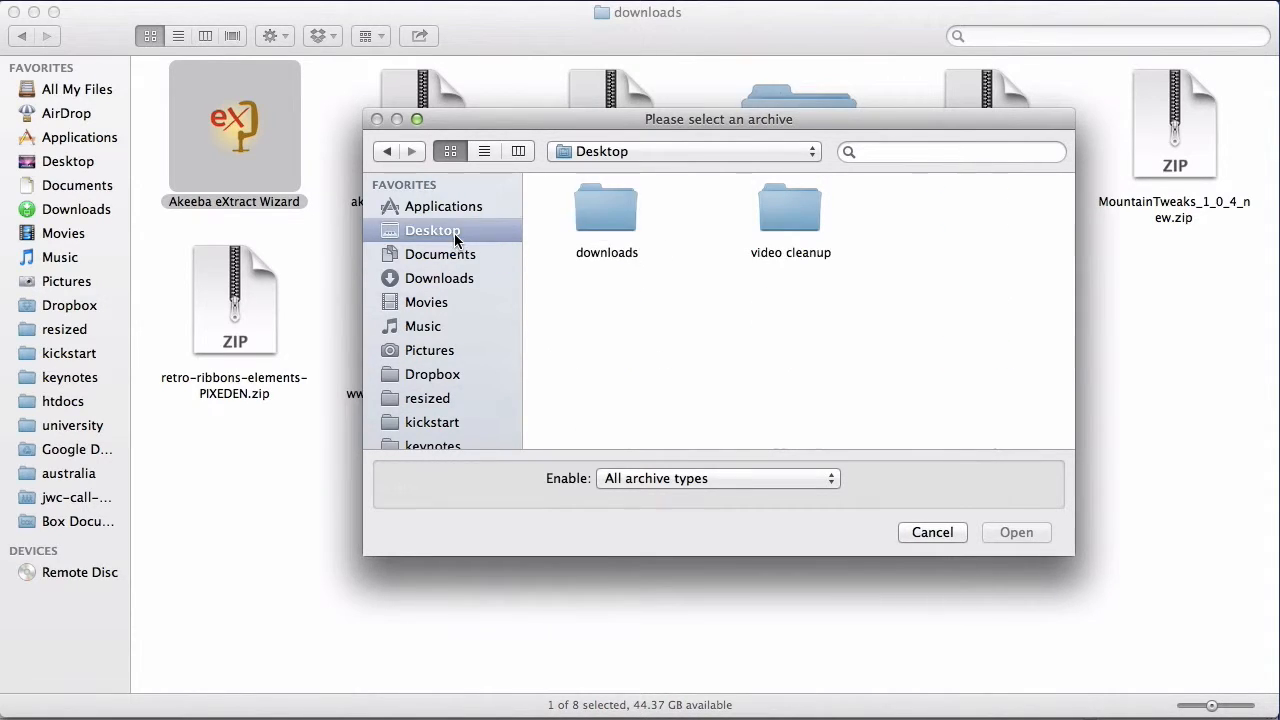
double_click(606, 208)
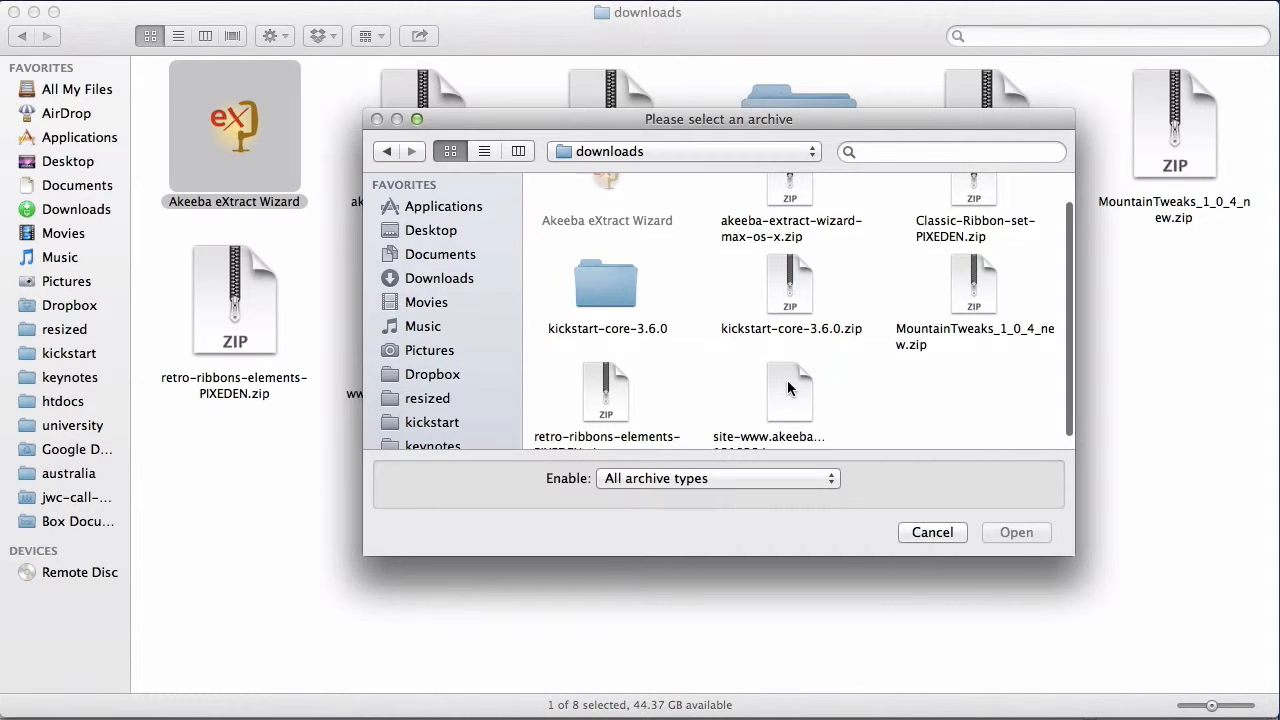
left_click(1016, 532)
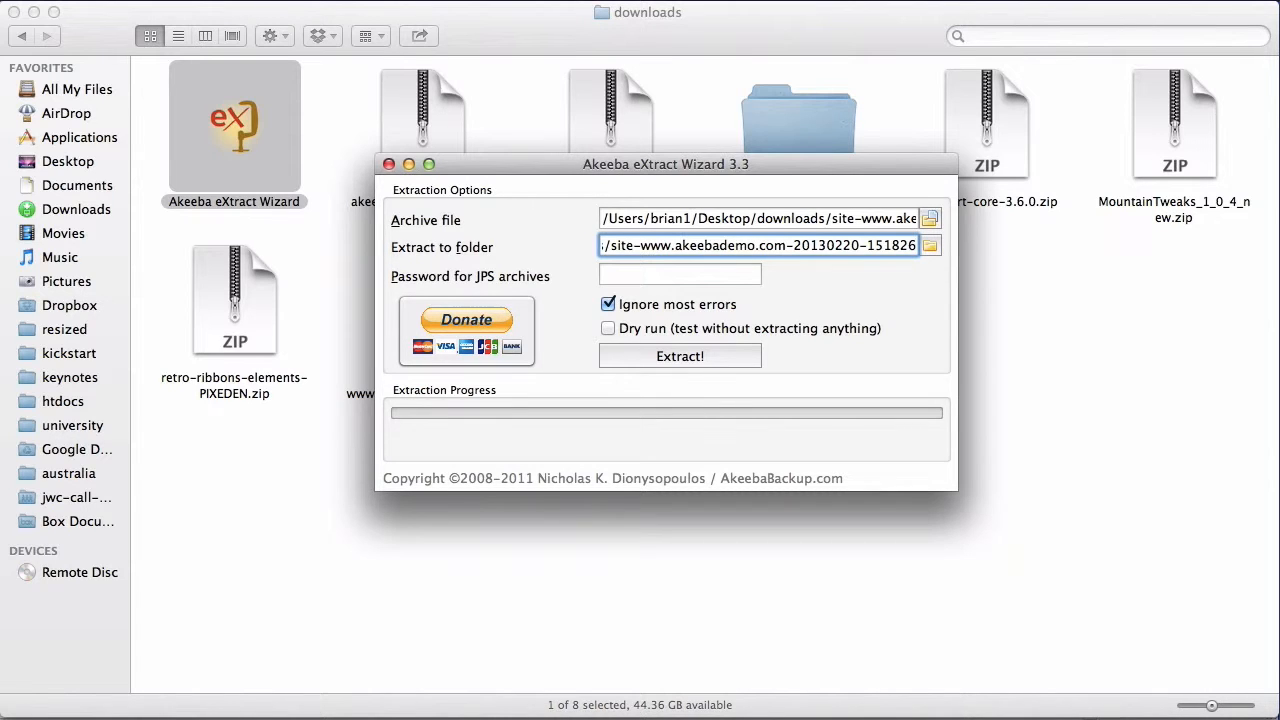
mouse_move(708, 360)
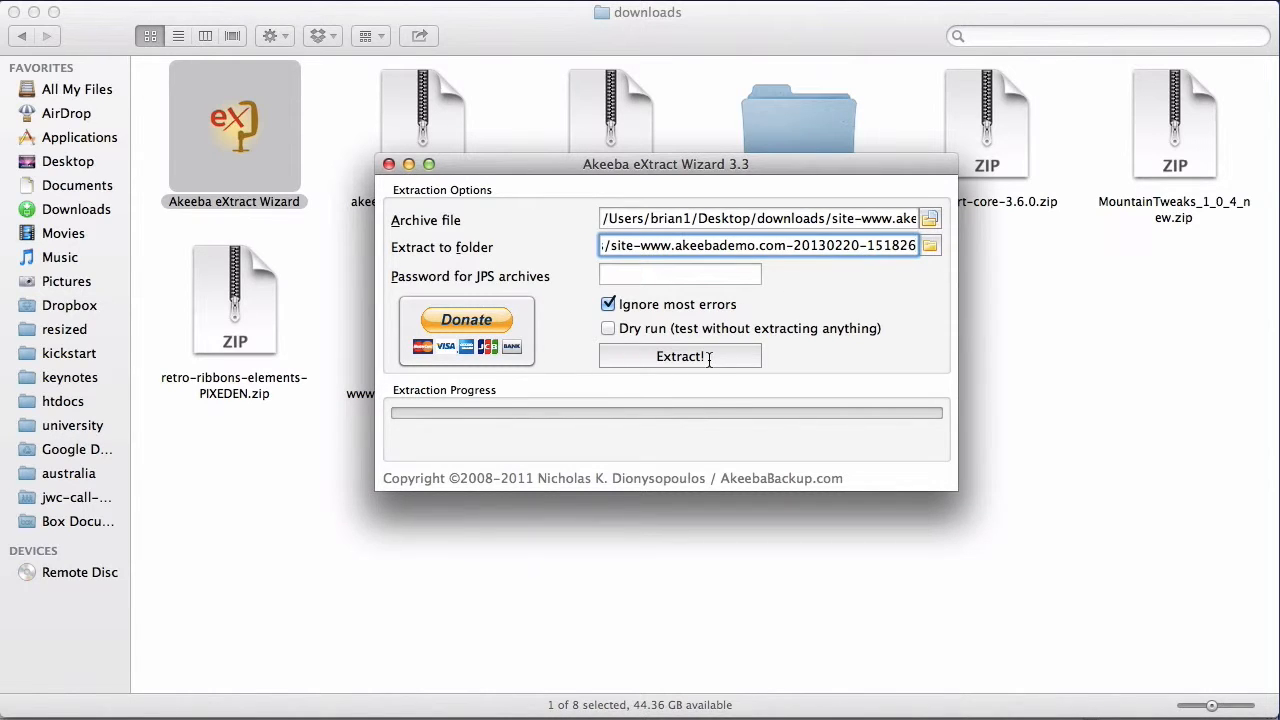
Step: Run Extract! with Ignore most errors ticked until the success message appears
left_click(680, 356)
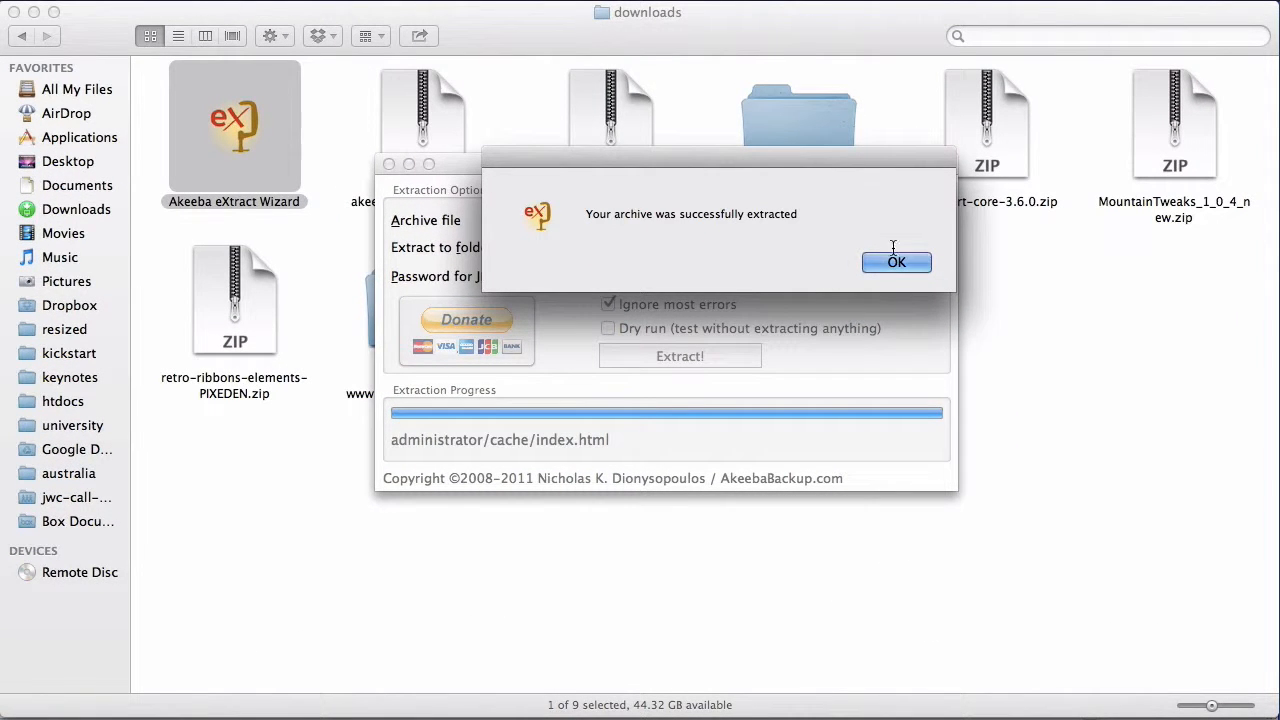
Step: Dismiss the success message, close the wizard, and open the new site-www folder in Finder
left_click(896, 260)
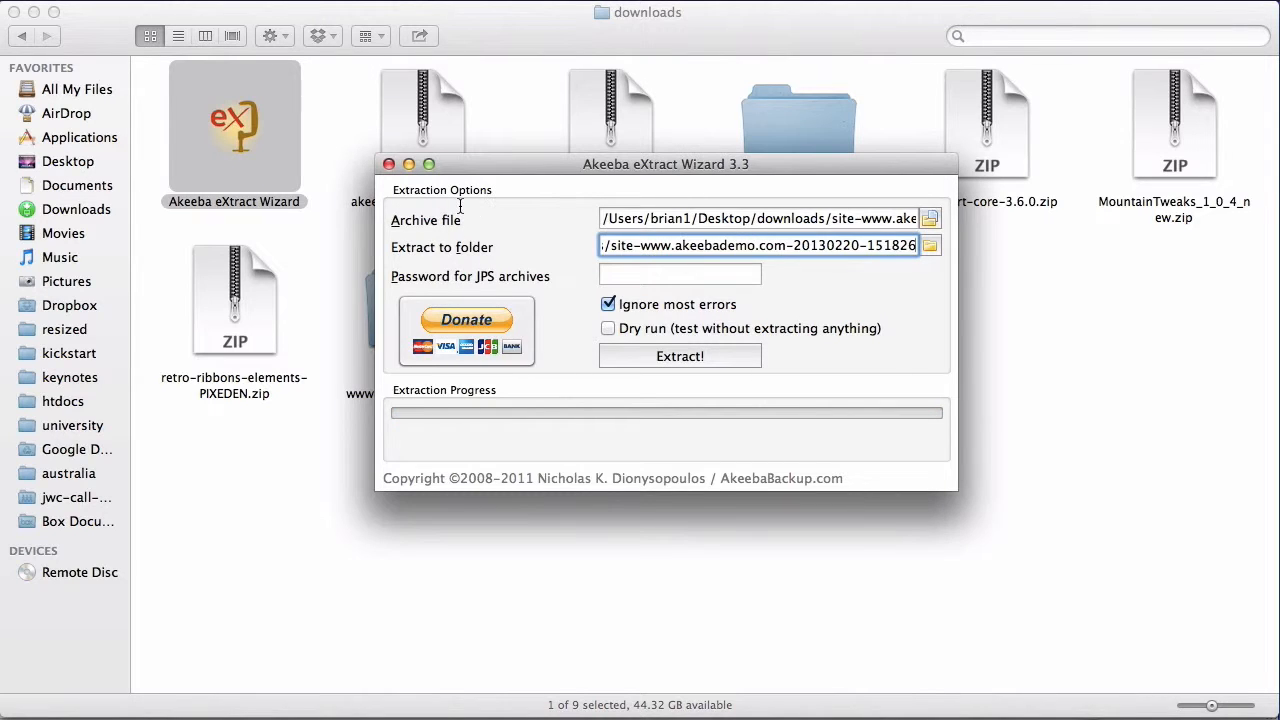
left_click(388, 164)
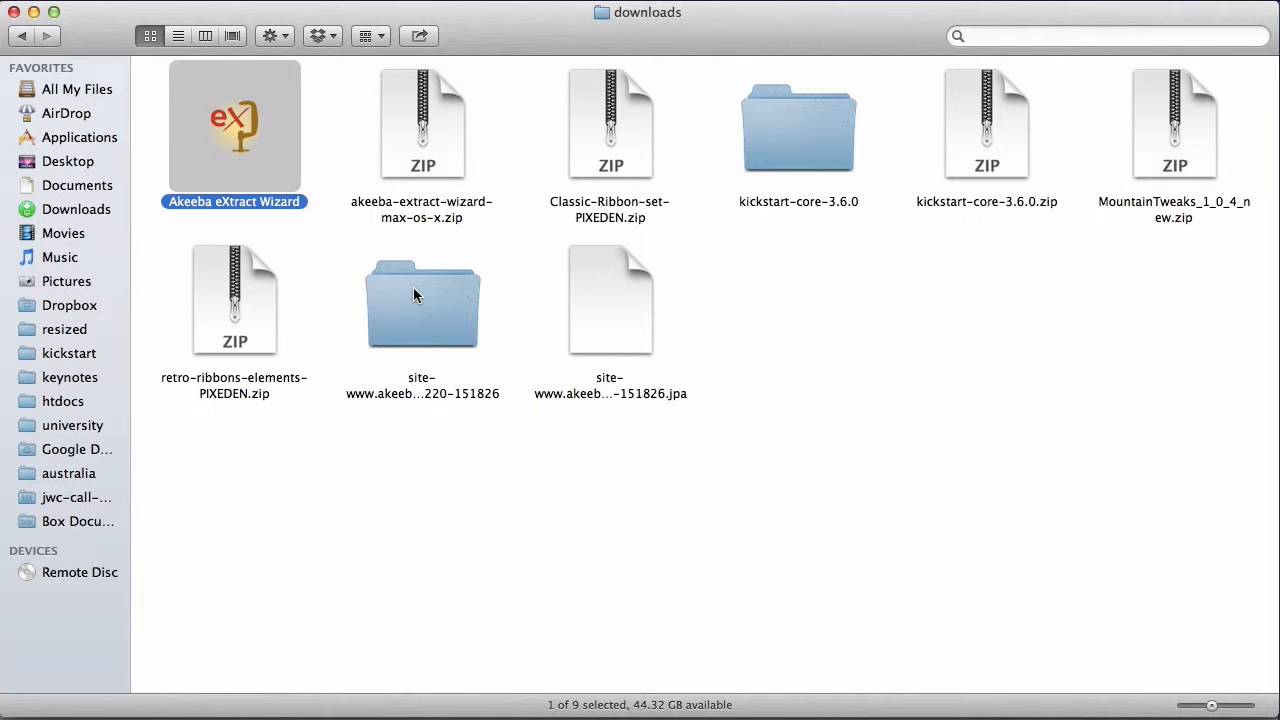
left_click(422, 300)
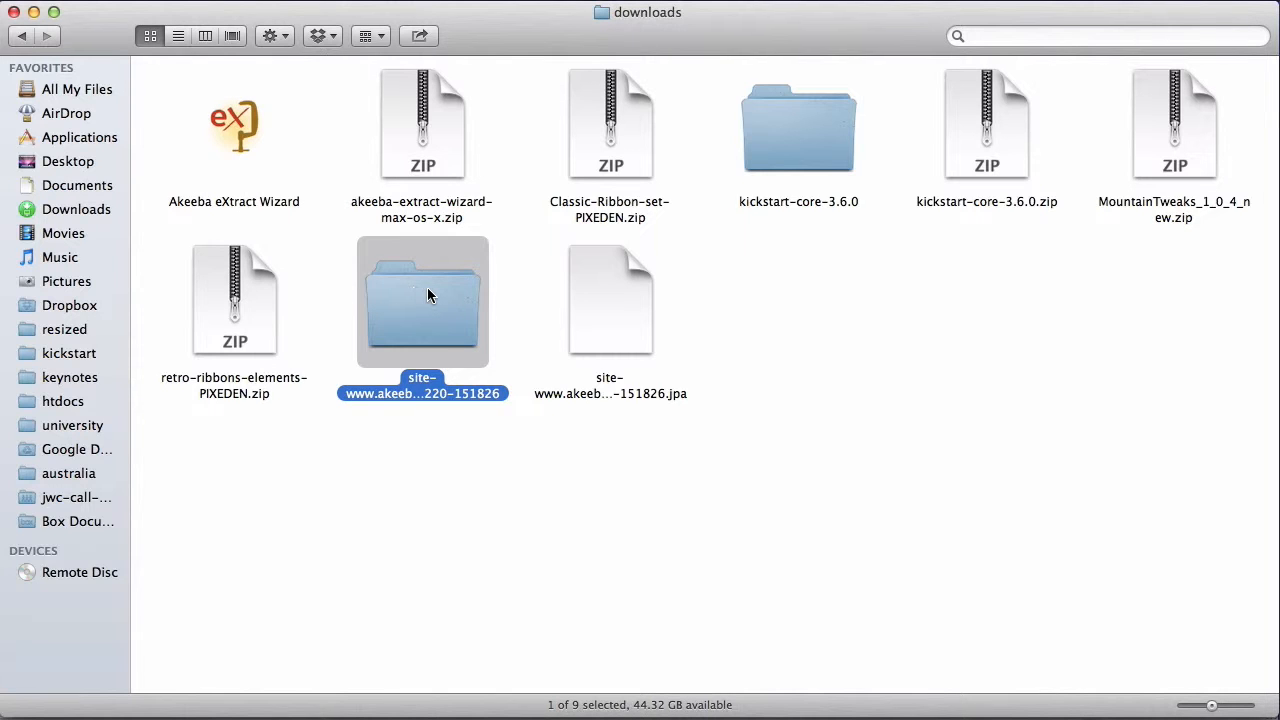
mouse_move(460, 320)
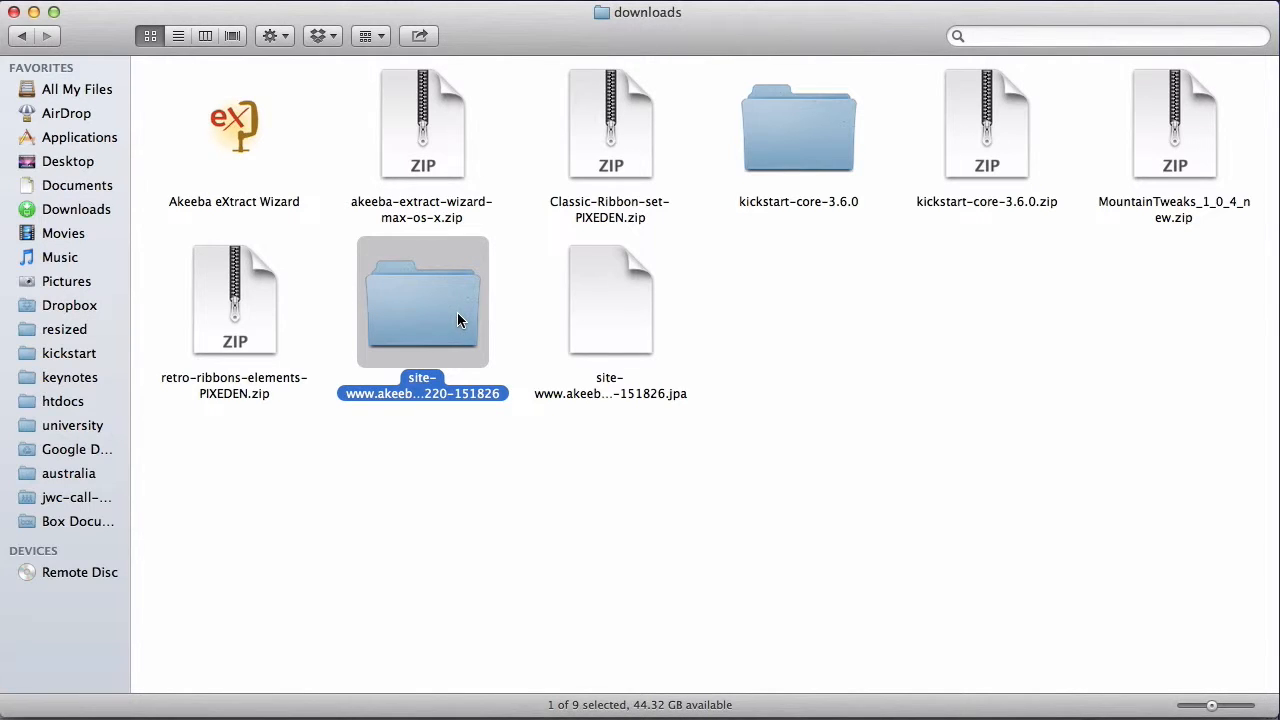
double_click(422, 300)
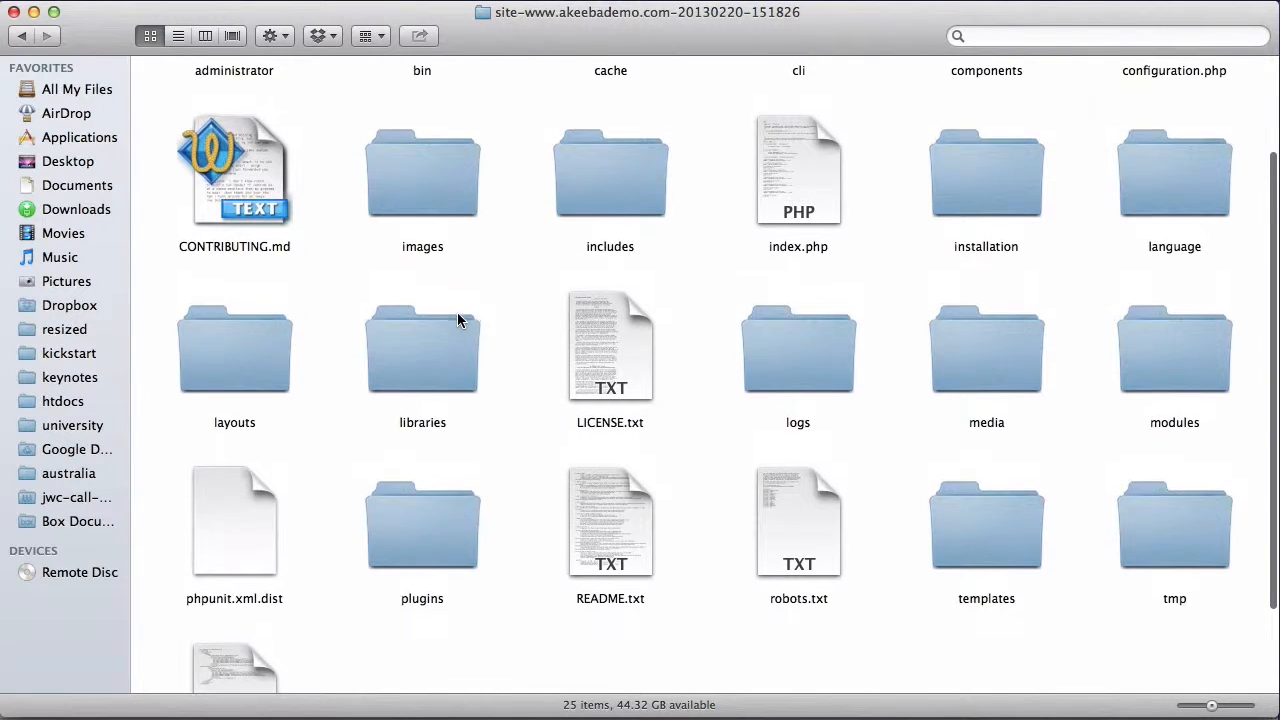
scroll("up", 3)
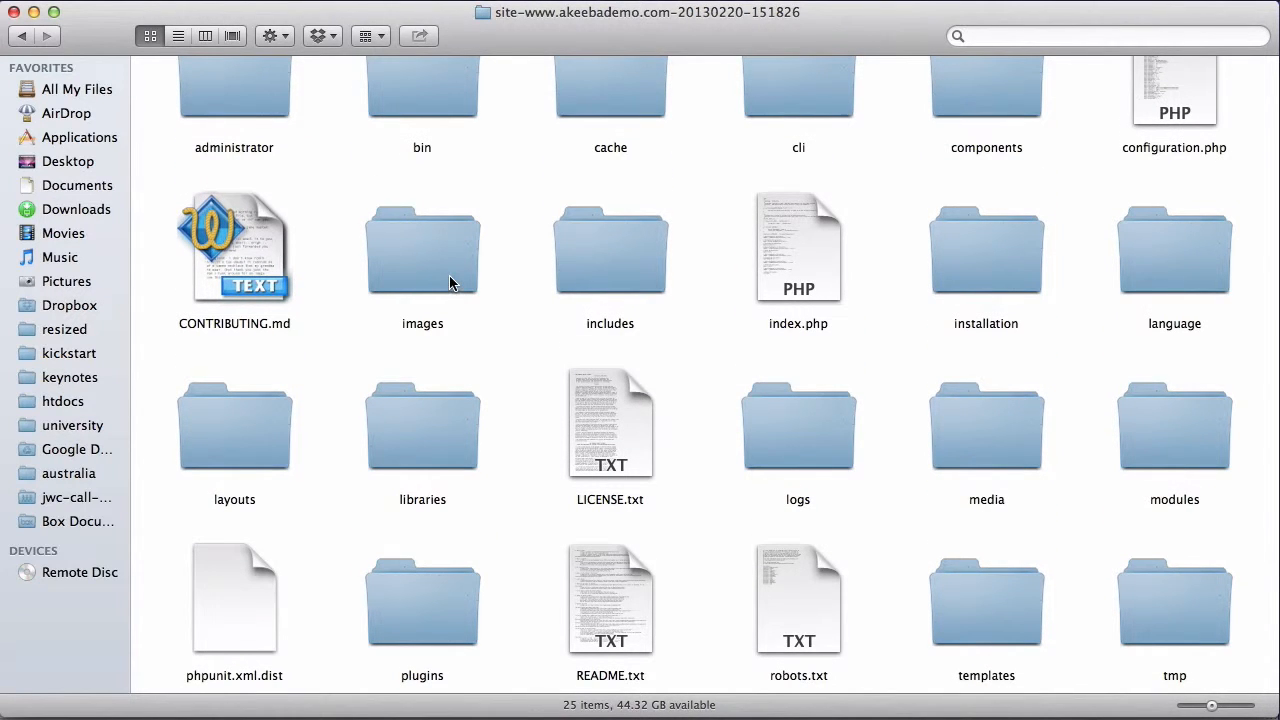